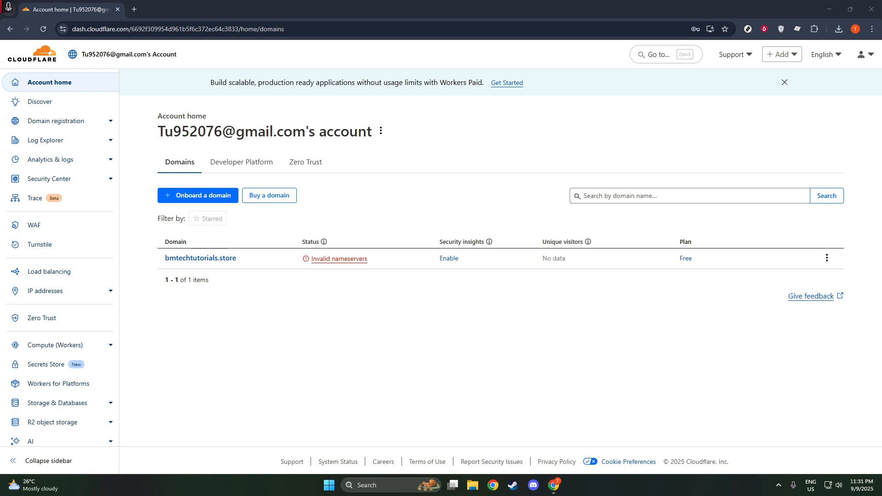
mouse_move(678, 397)
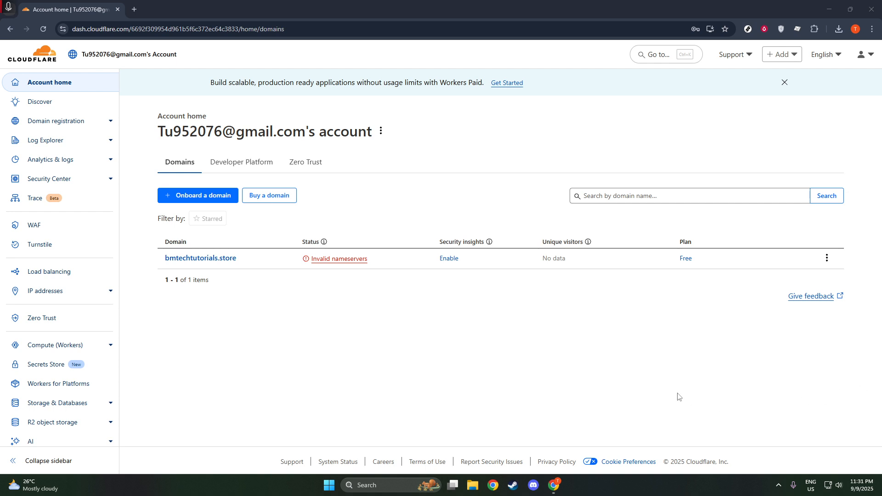
mouse_move(636, 376)
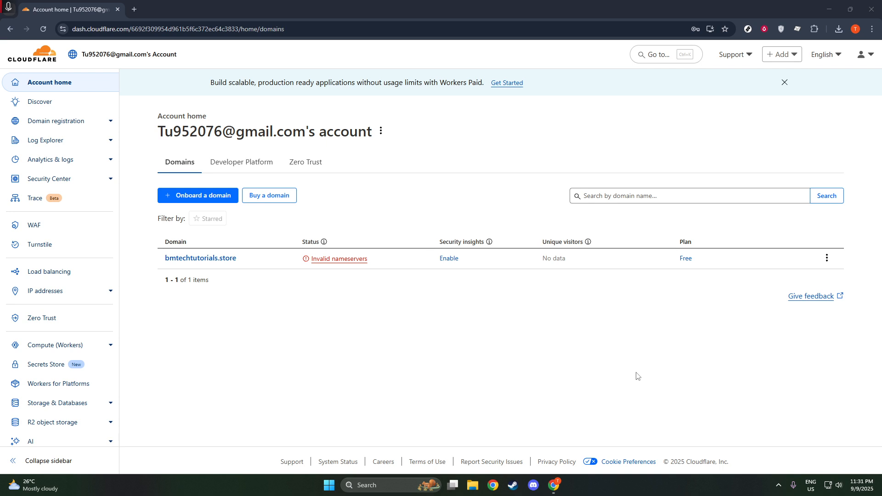
mouse_move(539, 366)
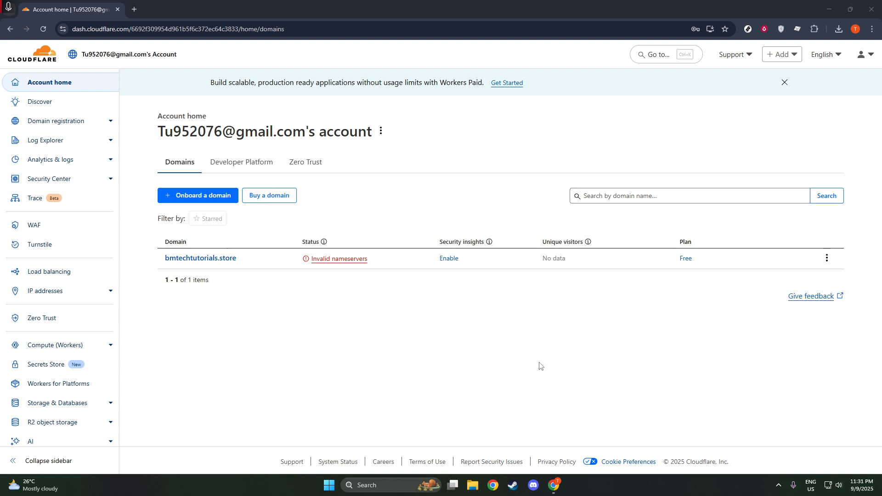
mouse_move(625, 347)
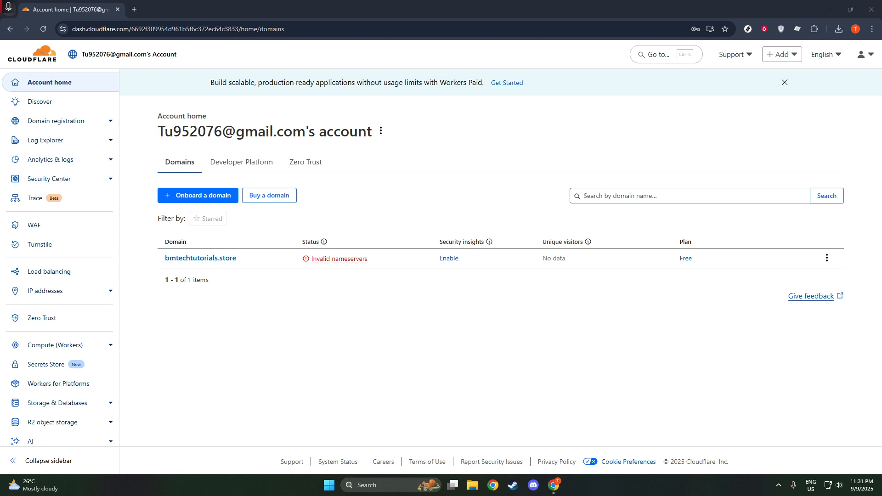
mouse_move(181, 215)
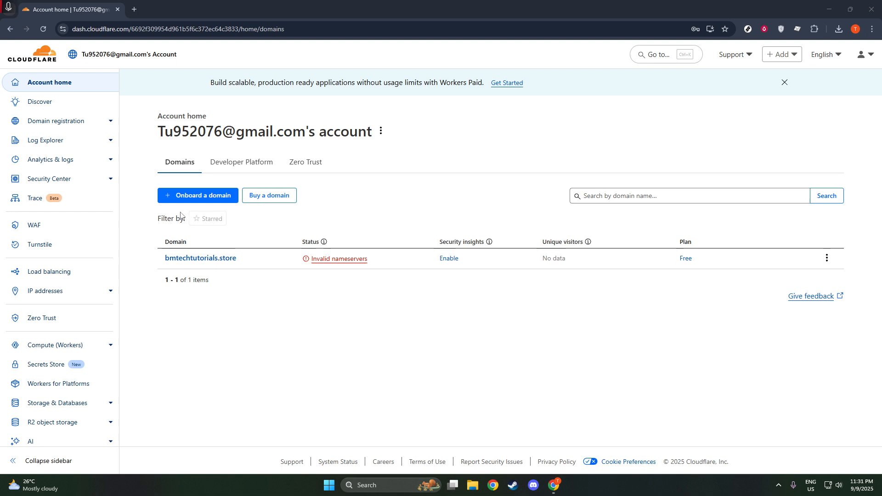
mouse_move(39, 244)
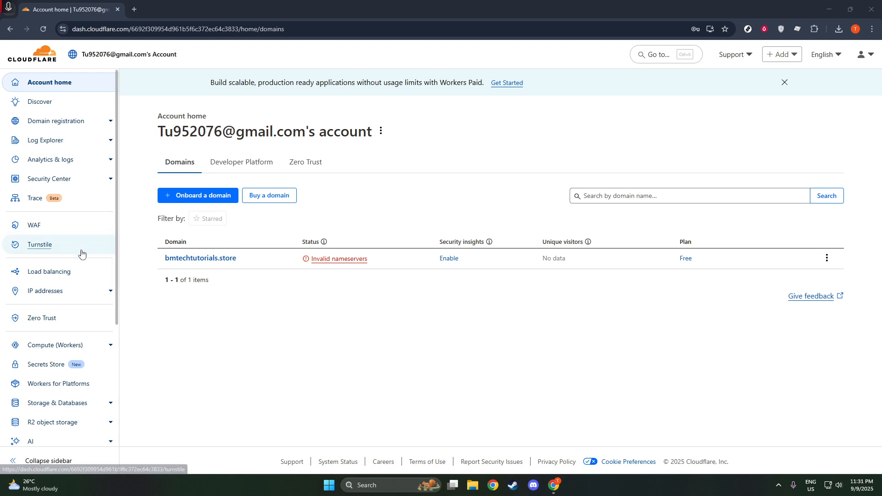
mouse_move(78, 258)
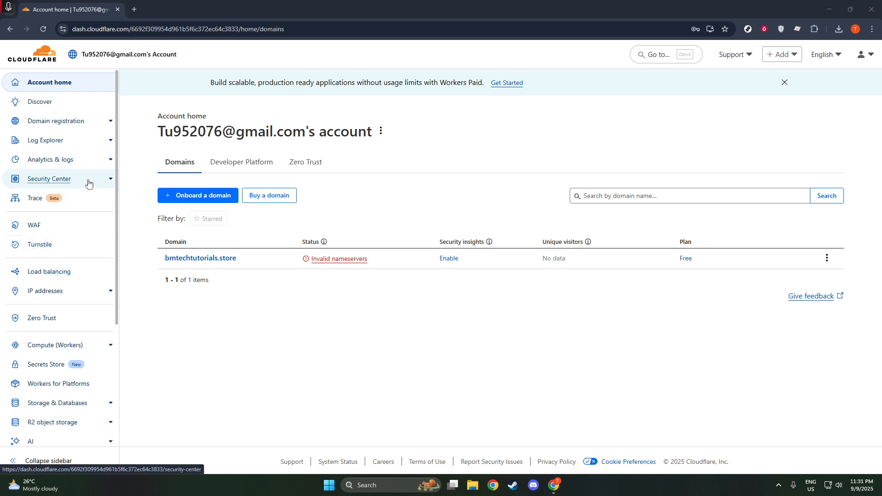
mouse_move(87, 198)
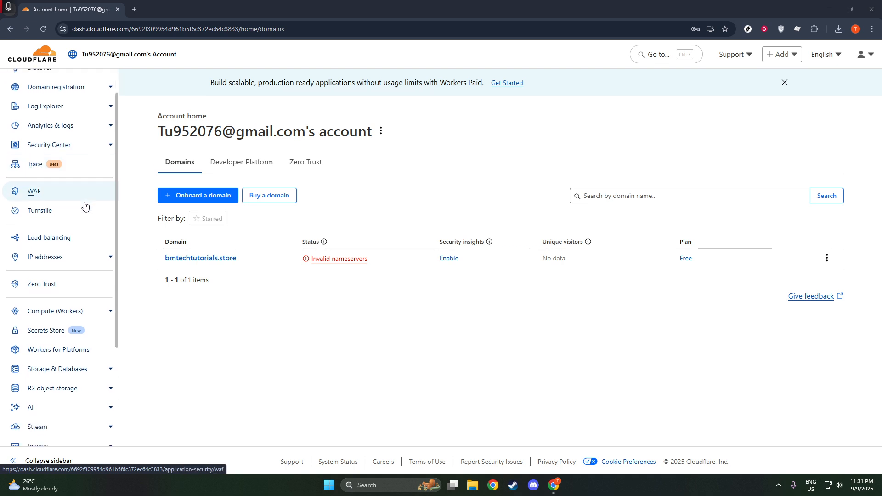
Step: Open Compute (Workers) > Workers & Pages and show the Pages get-started options
scroll(down, 3)
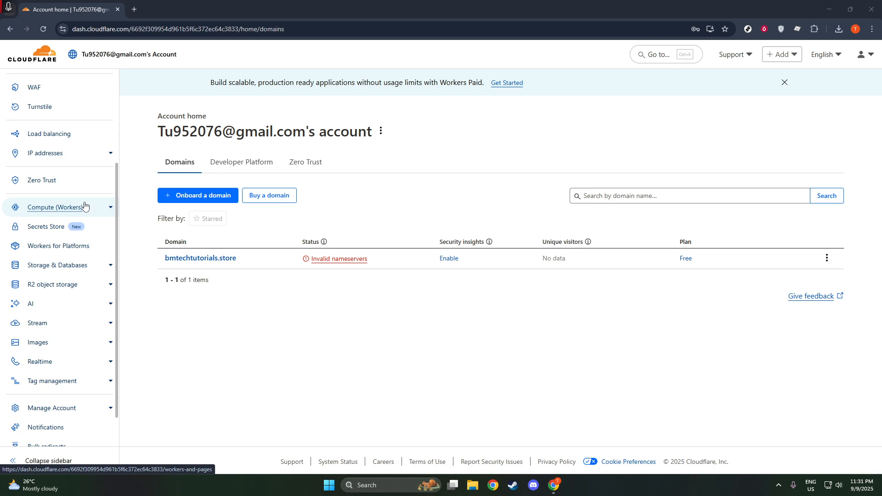
scroll(up, 3)
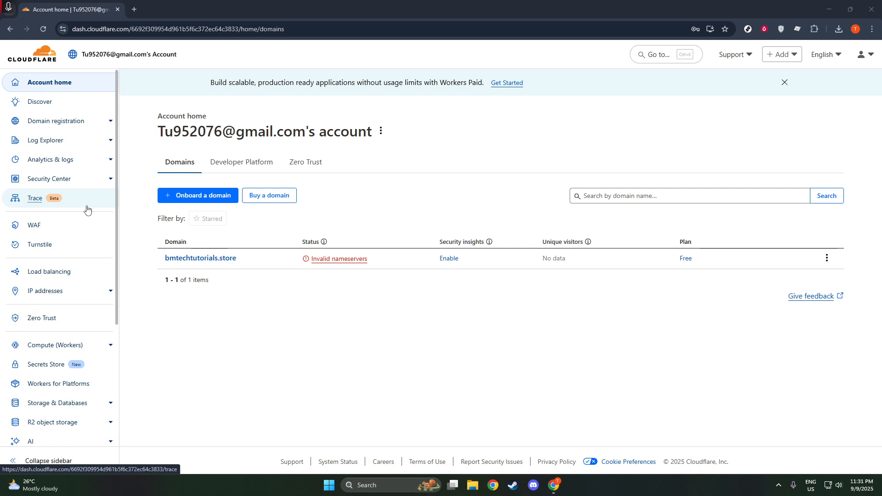
mouse_move(122, 221)
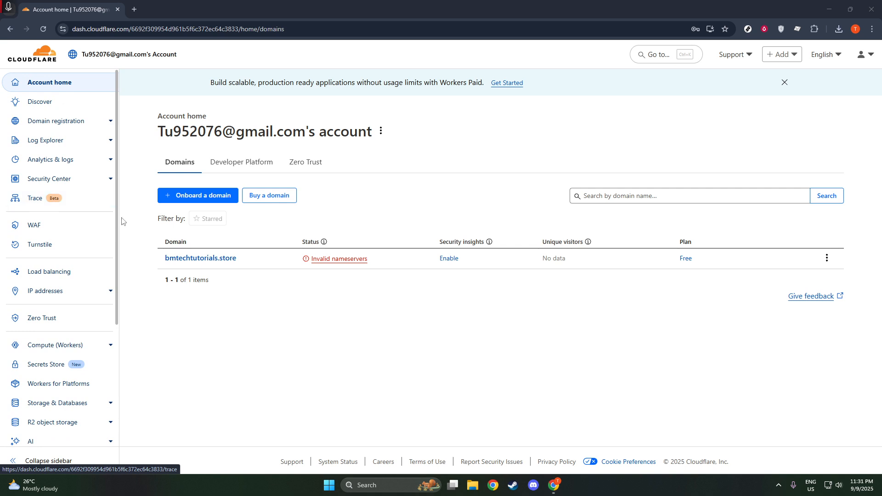
mouse_move(690, 229)
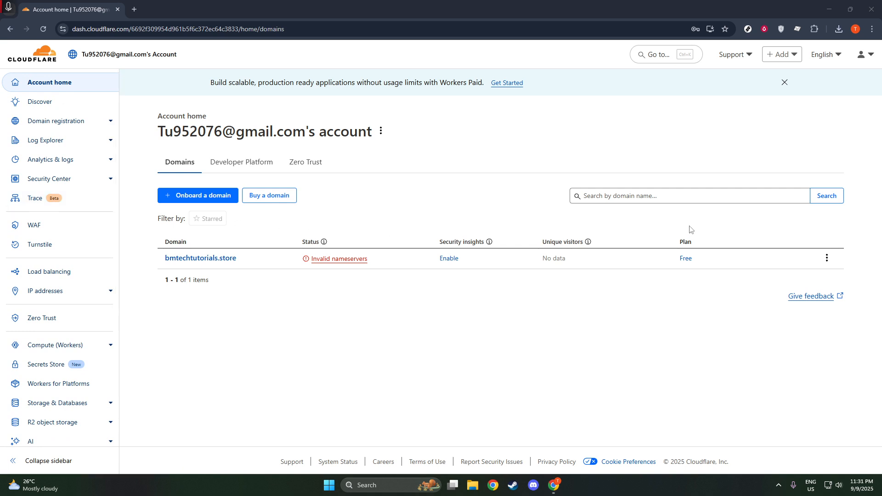
mouse_move(749, 186)
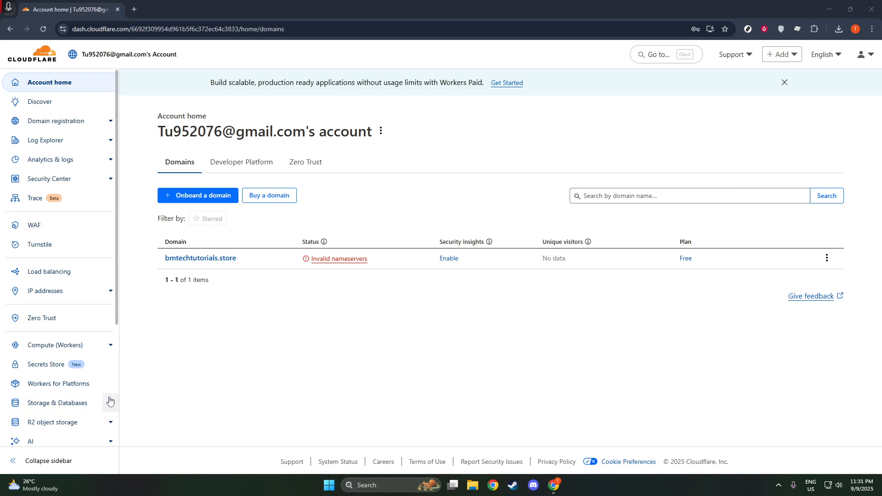
click(56, 344)
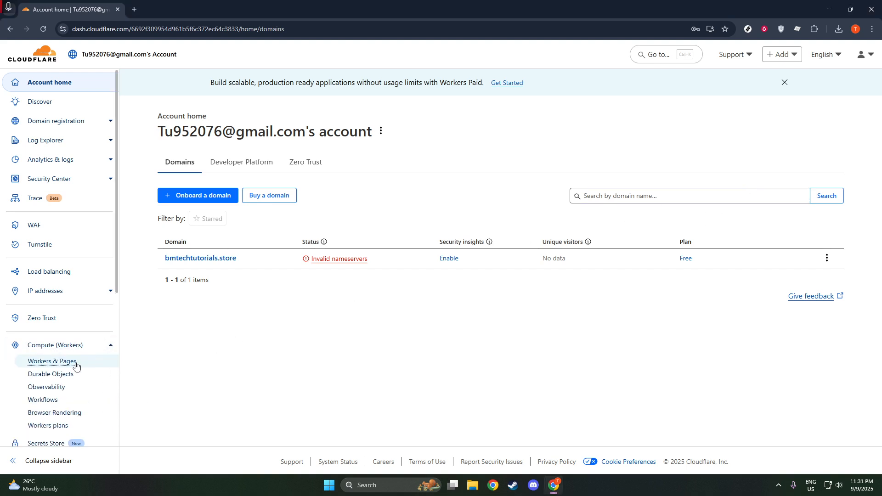
click(52, 361)
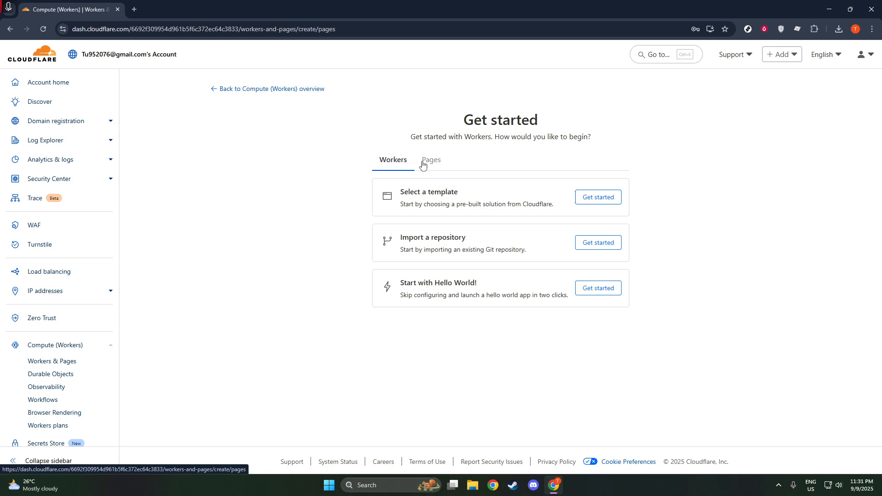
click(430, 160)
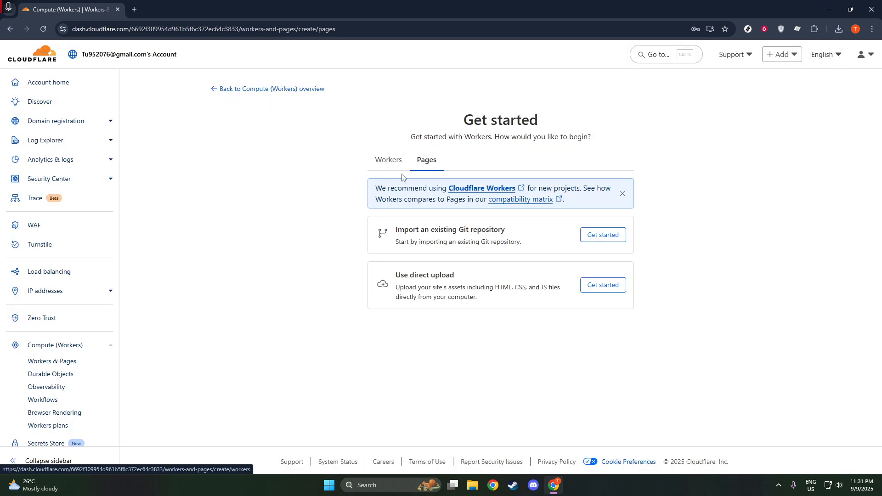
Step: Import an existing Git repository and select vite-react from the GitHub list
click(602, 235)
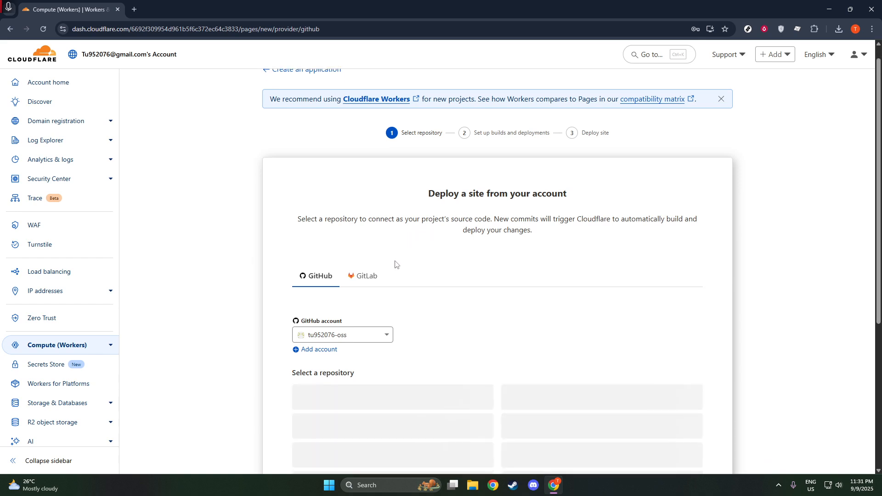
scroll(up, 3)
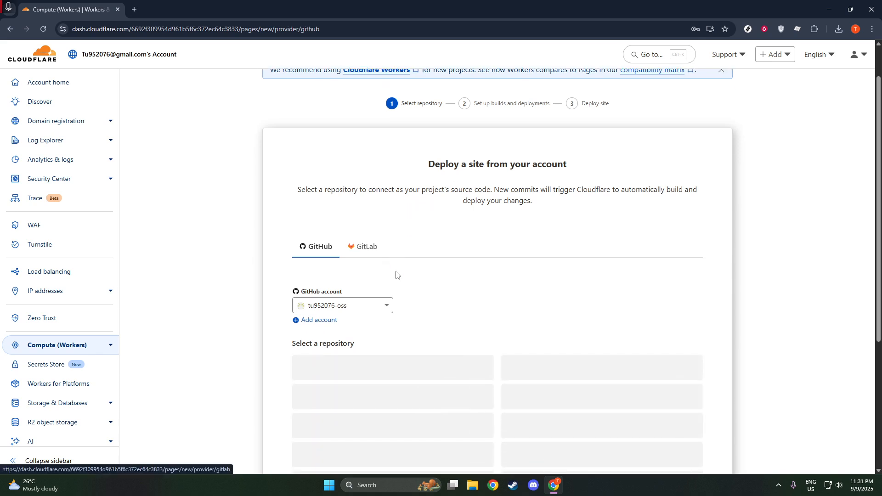
scroll(down, 3)
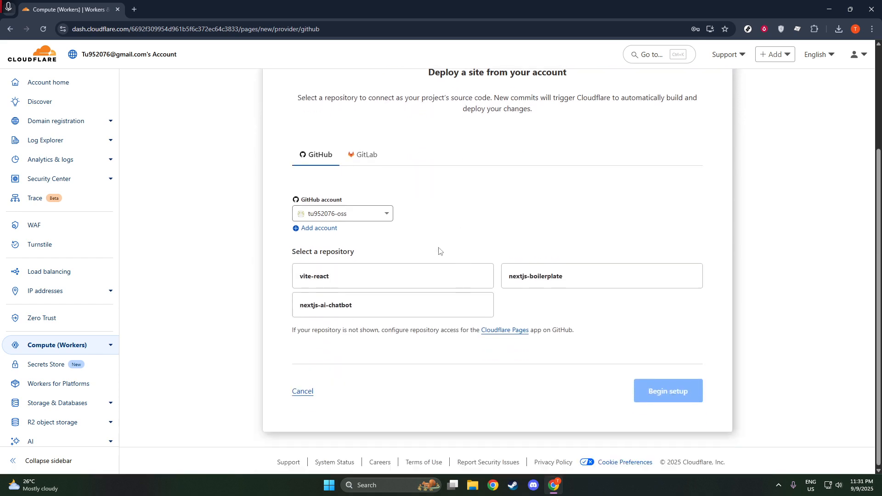
click(391, 276)
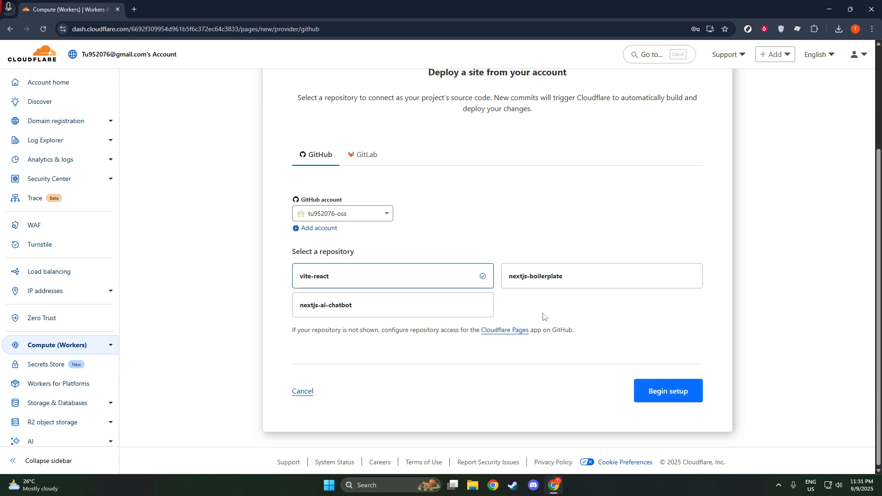
mouse_move(667, 391)
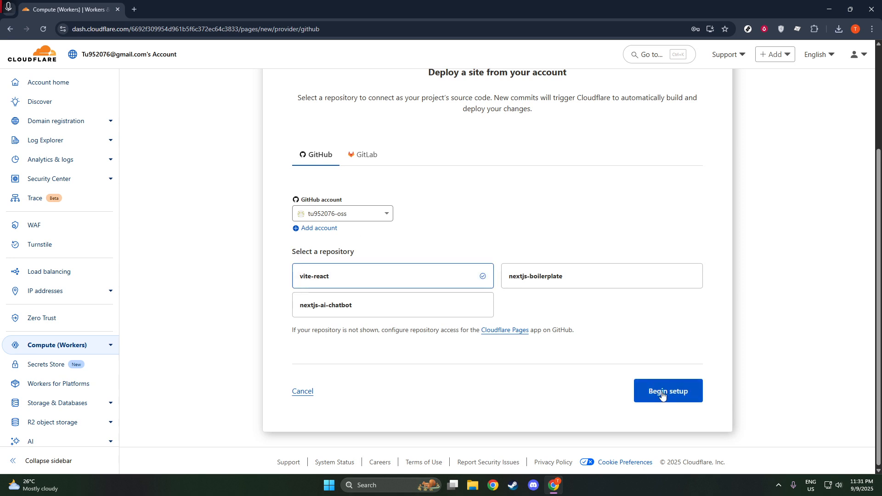
Step: Begin setup for vite-react and save its build settings with no framework preset
click(667, 390)
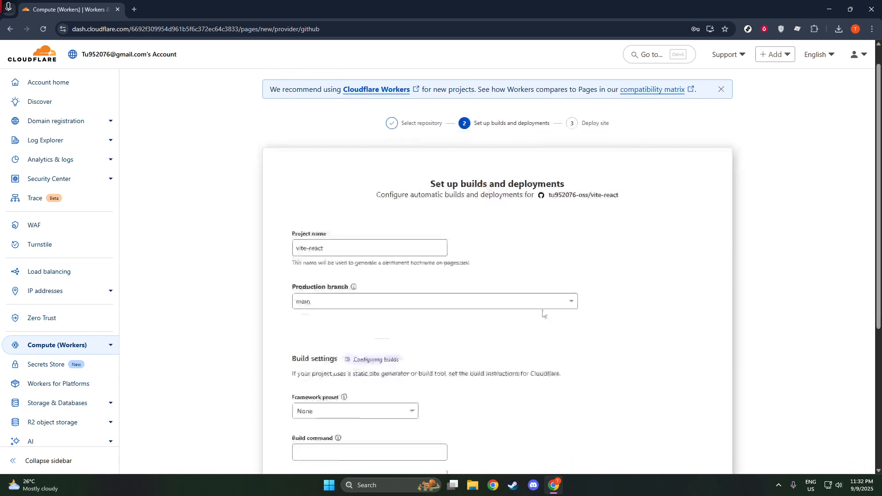
scroll(down, 3)
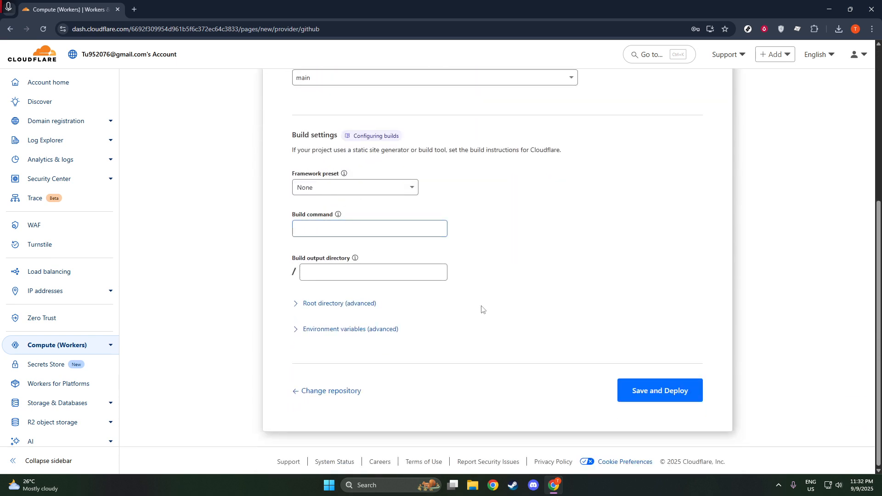
click(659, 390)
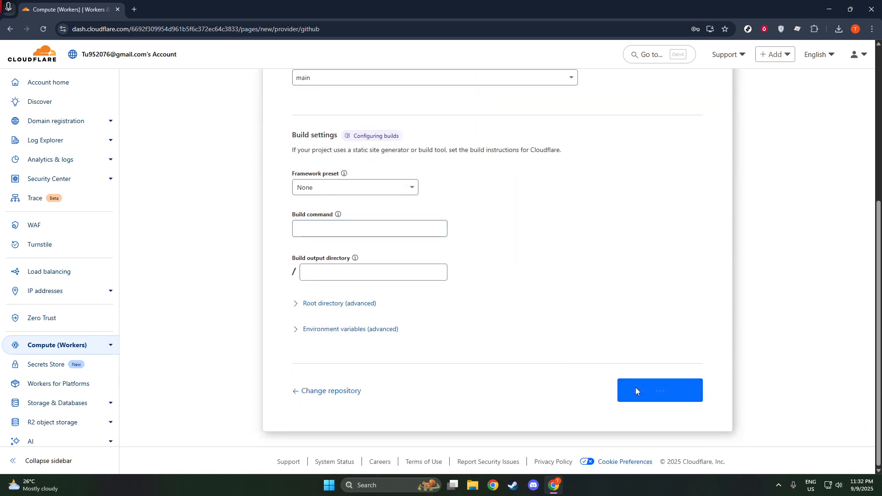
scroll(up, 3)
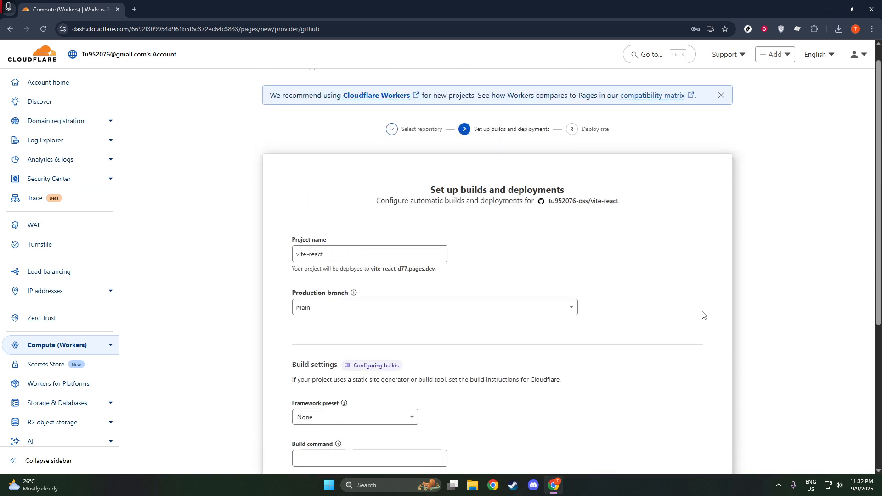
mouse_move(859, 237)
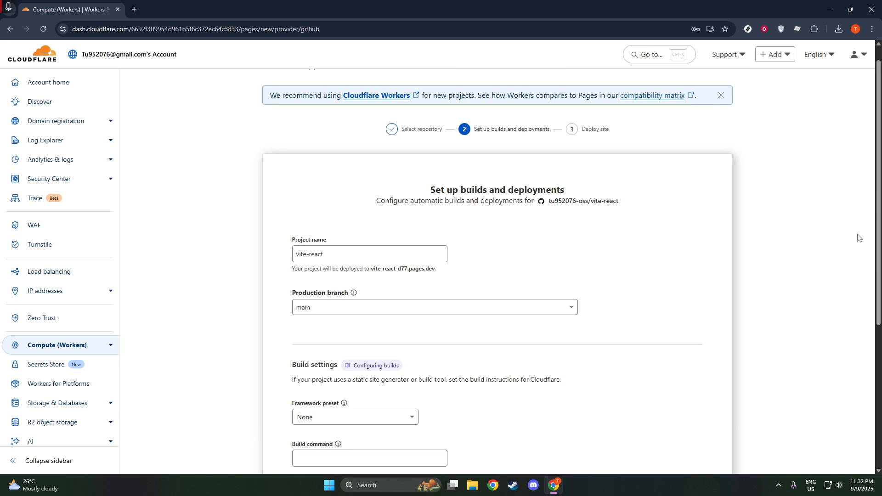
Step: Deploy the vite-react site from the main branch
scroll(down, 3)
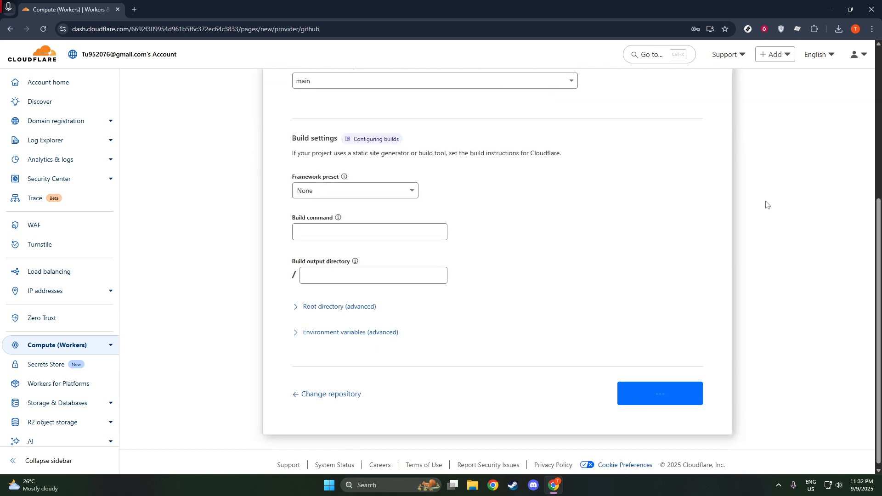
scroll(up, 3)
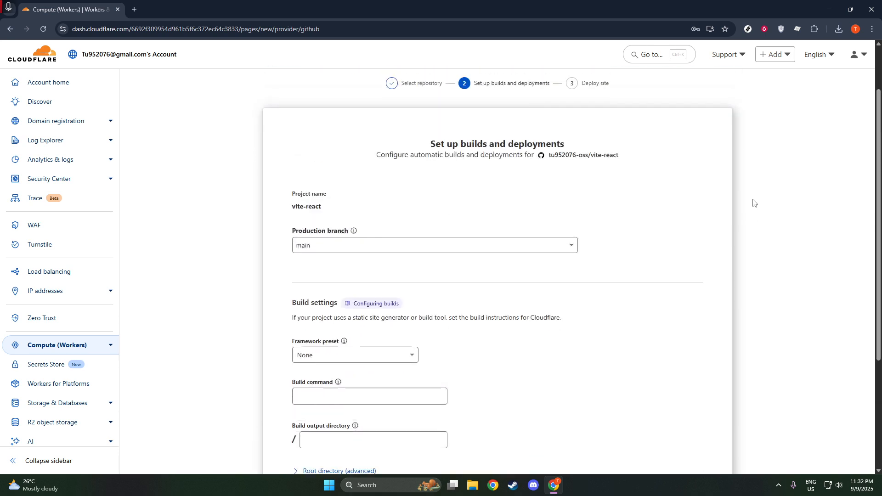
scroll(down, 3)
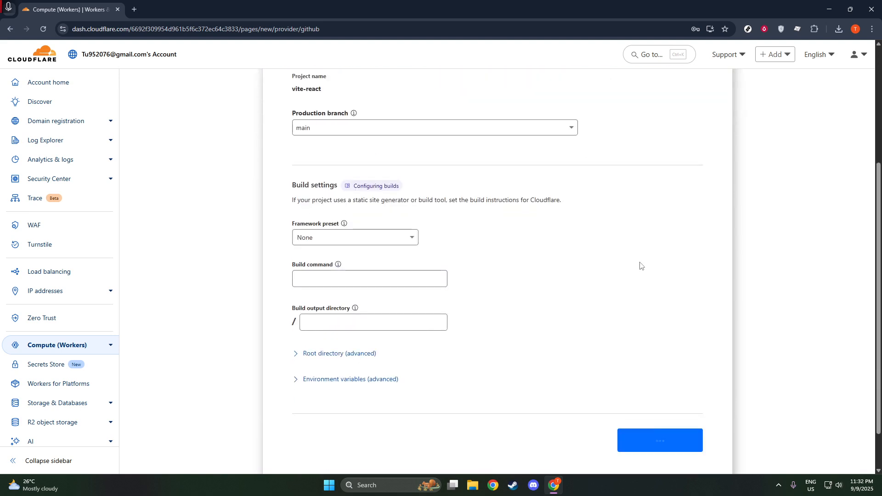
click(659, 440)
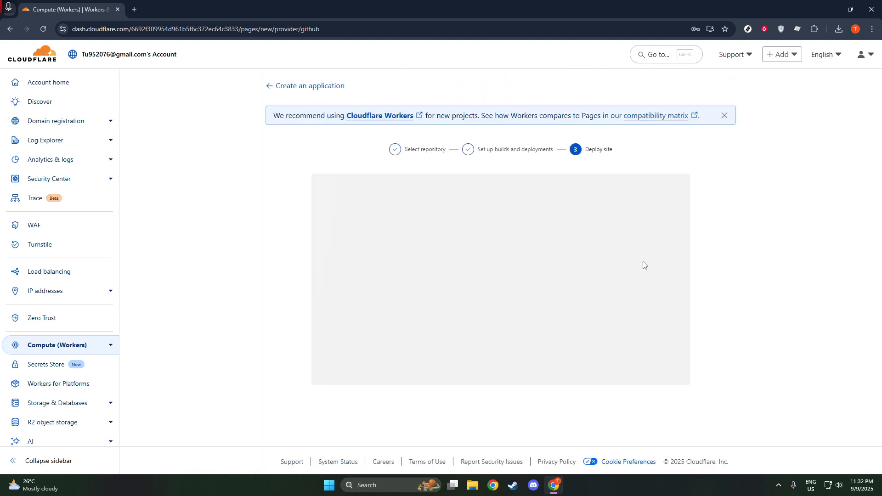